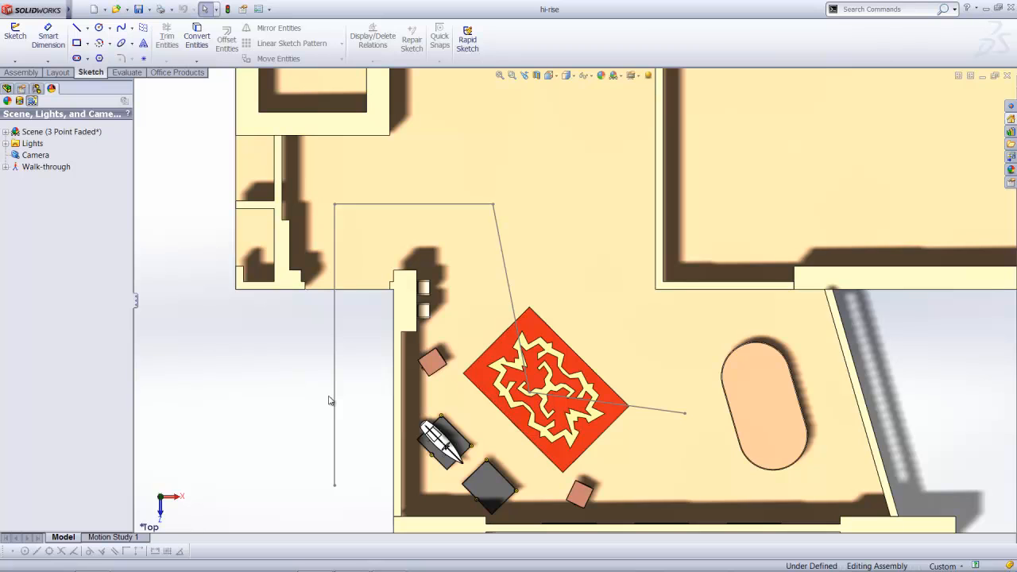
pyautogui.moveTo(226, 386)
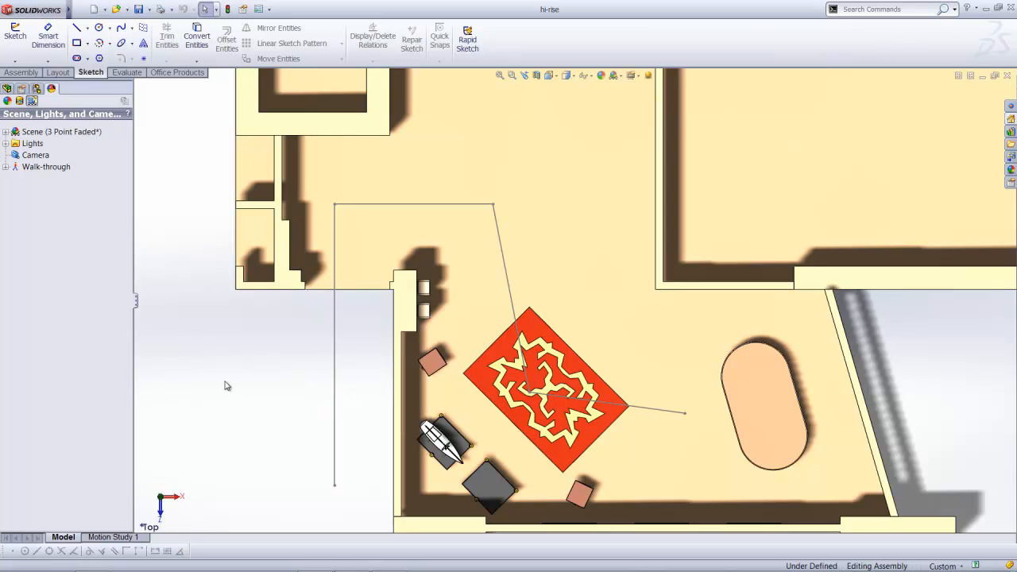
pyautogui.moveTo(340, 356)
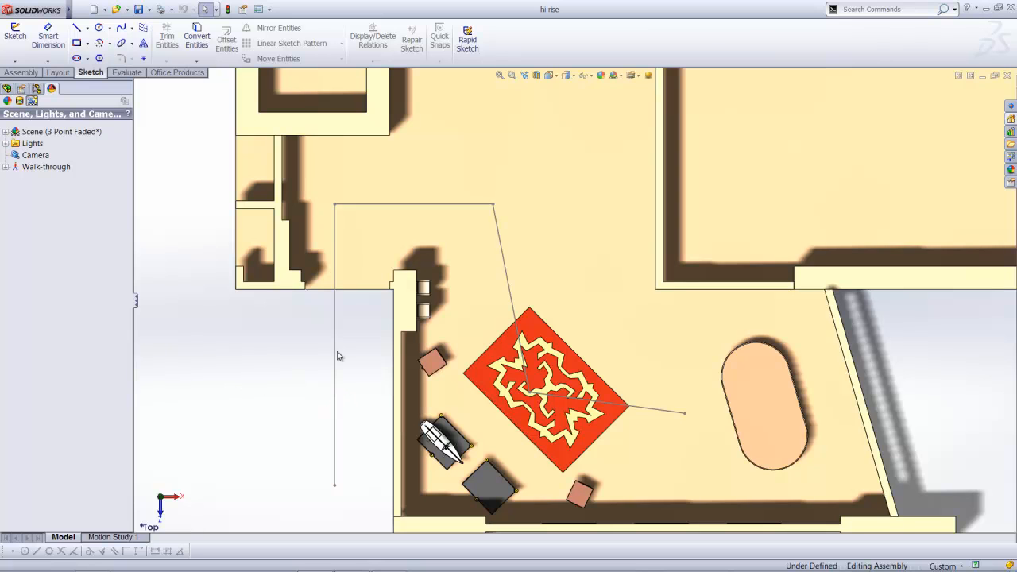
# Step: Draw a spline along the guide lines, smooth its points, and exit the sketch
pyautogui.click(12, 38)
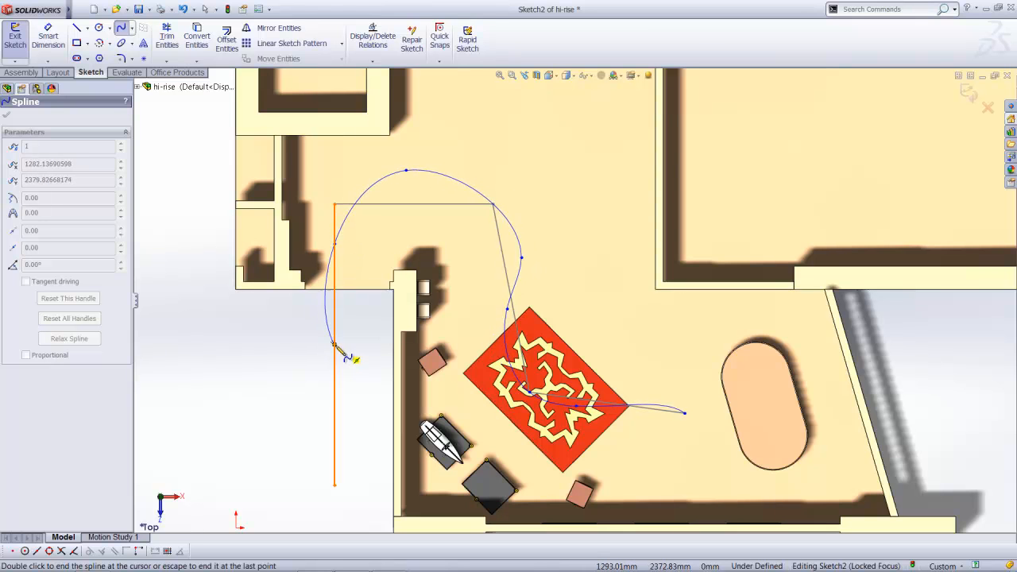
pyautogui.moveTo(337, 350); pyautogui.dragTo(350, 390)
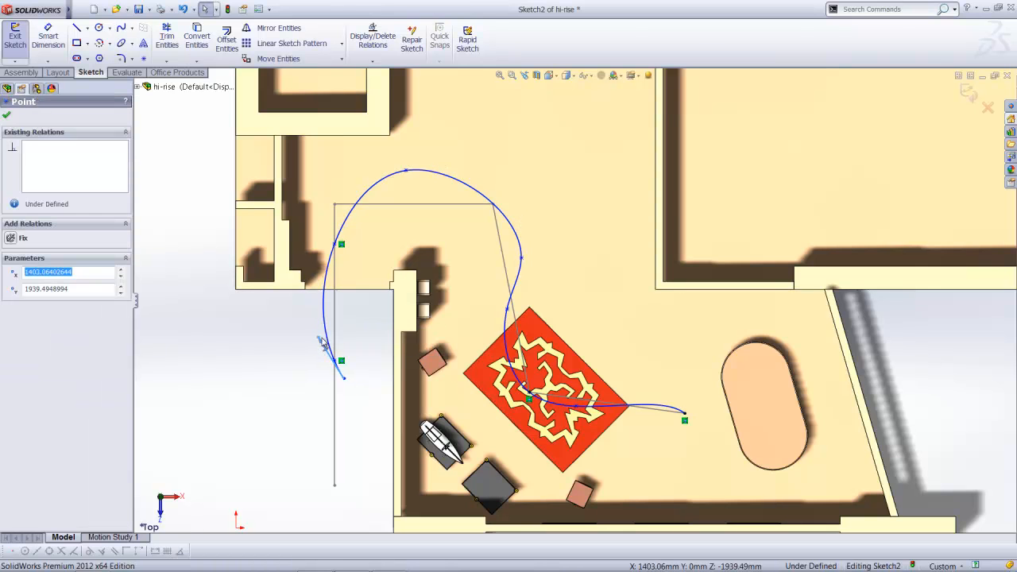
pyautogui.click(340, 359)
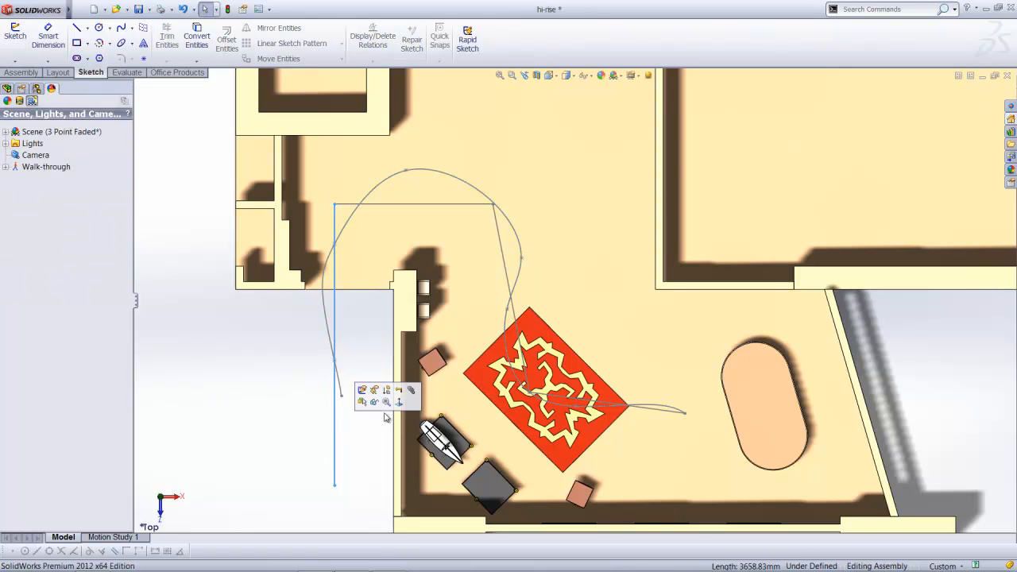
# Step: Hide the spline path sketch so the floor plan shows no lines
pyautogui.click(283, 404)
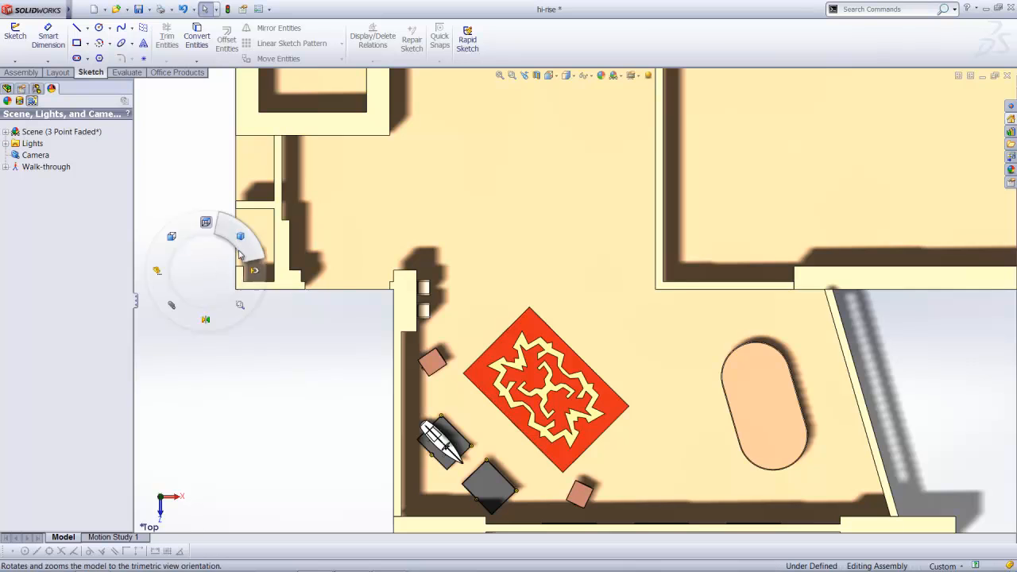
# Step: Switch to the Trimetric view and browse the Scene tree's lights and background
pyautogui.click(242, 238)
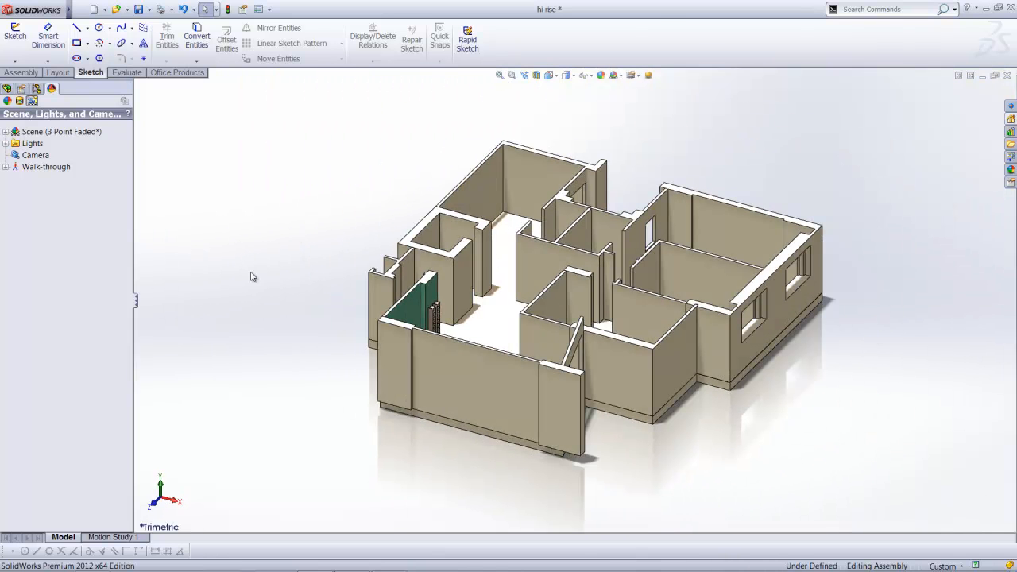
pyautogui.moveTo(286, 216)
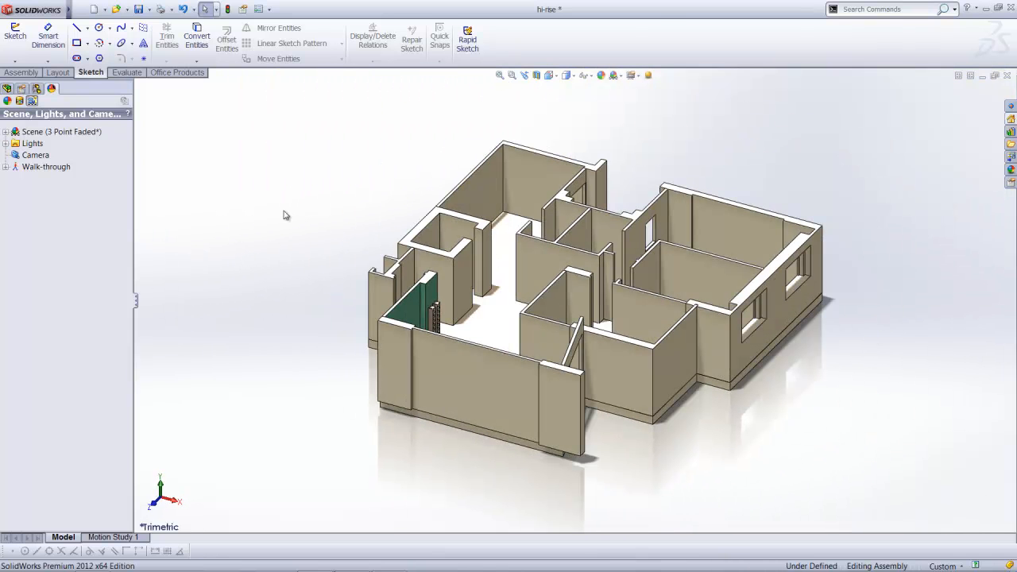
pyautogui.click(6, 143)
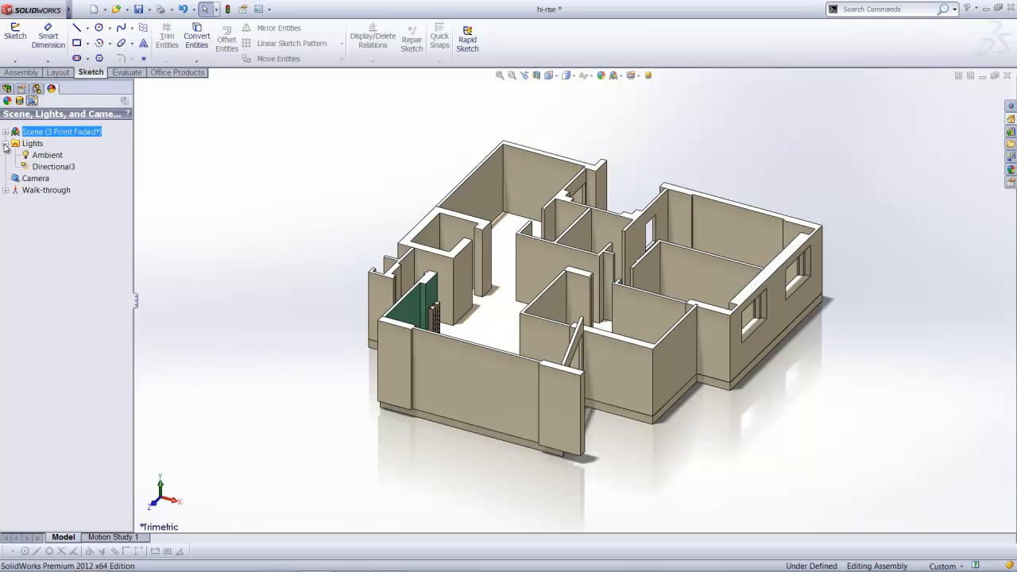
pyautogui.click(7, 130)
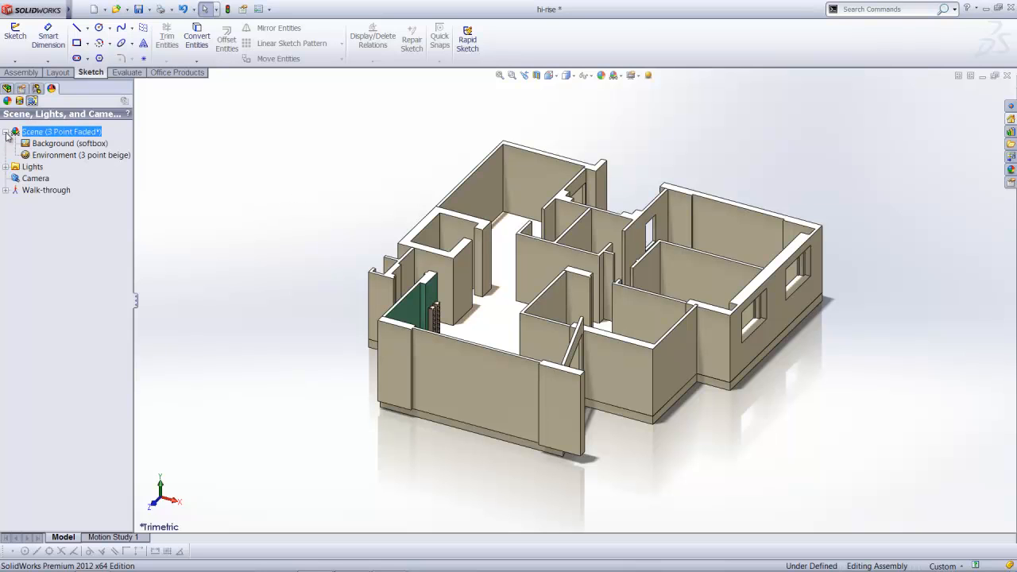
pyautogui.click(8, 131)
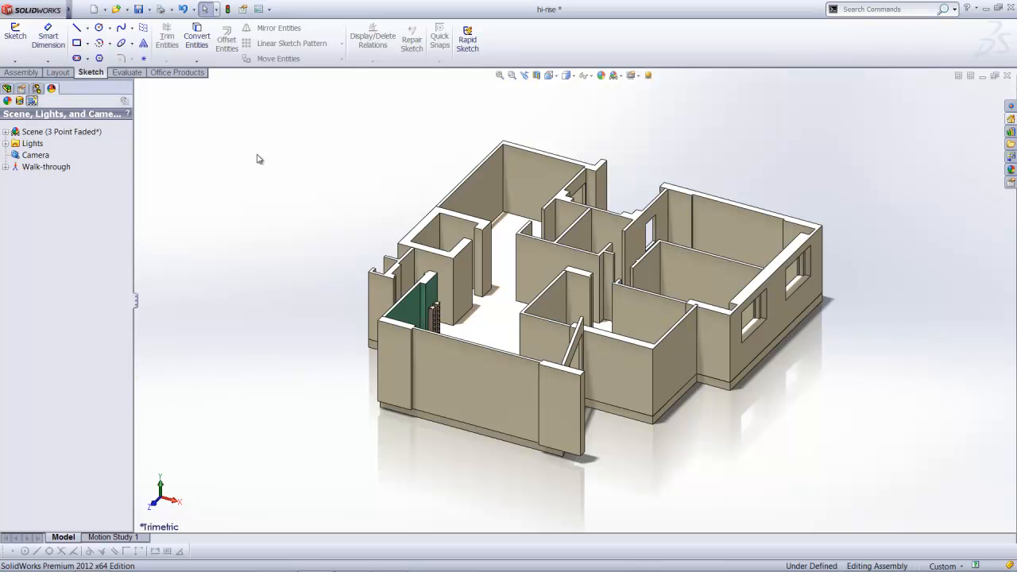
# Step: Try 3 Point Green and Ambient White scenes, settle on Backdrop - Studio Room with RealView on
pyautogui.click(619, 76)
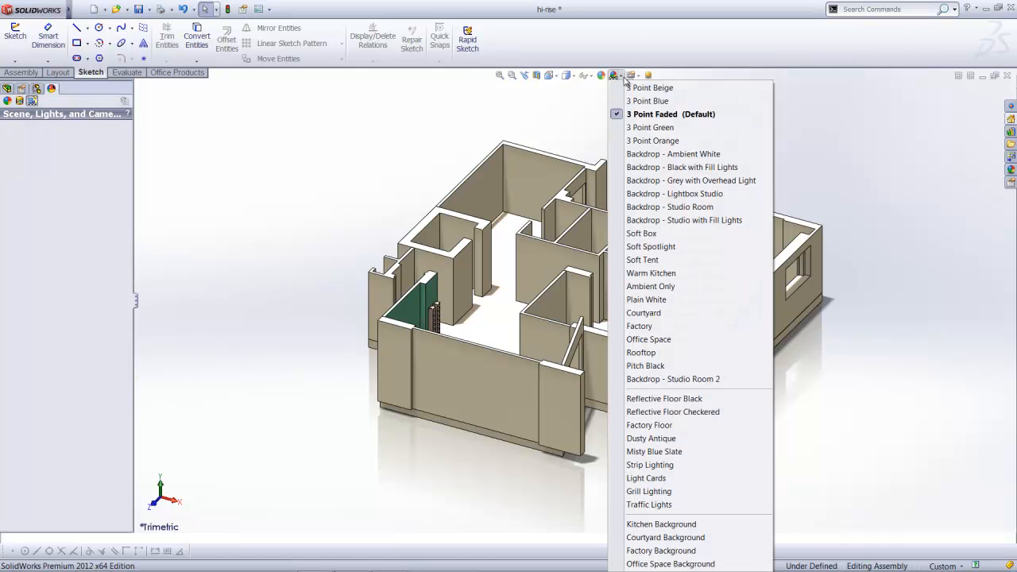
pyautogui.click(650, 127)
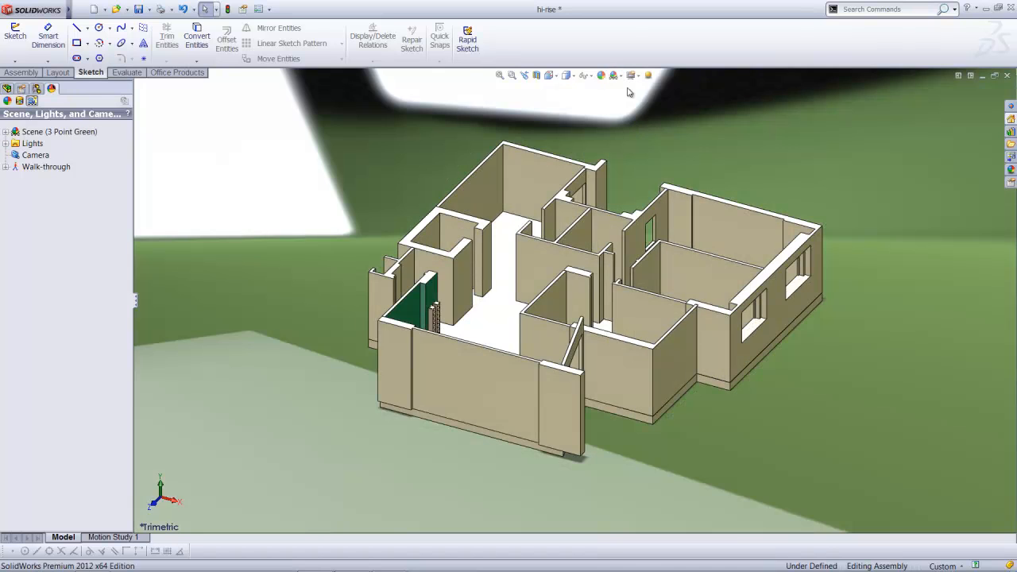
pyautogui.click(610, 75)
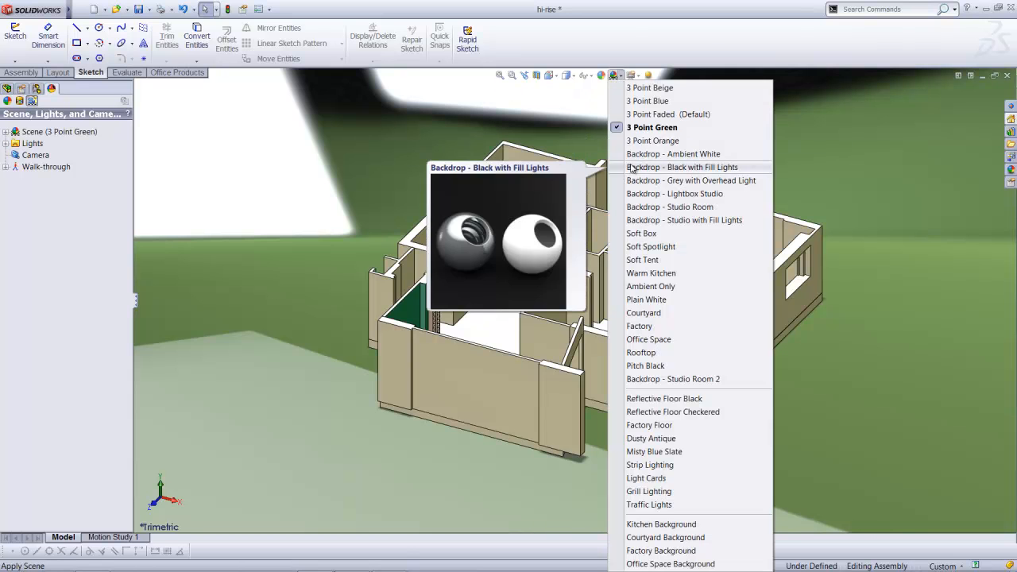
pyautogui.click(676, 153)
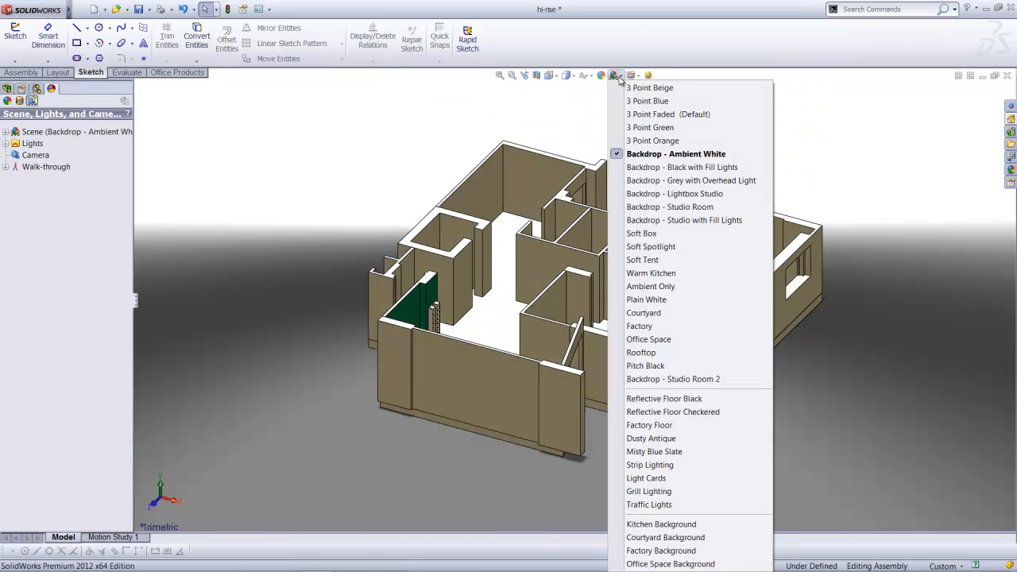
pyautogui.click(671, 207)
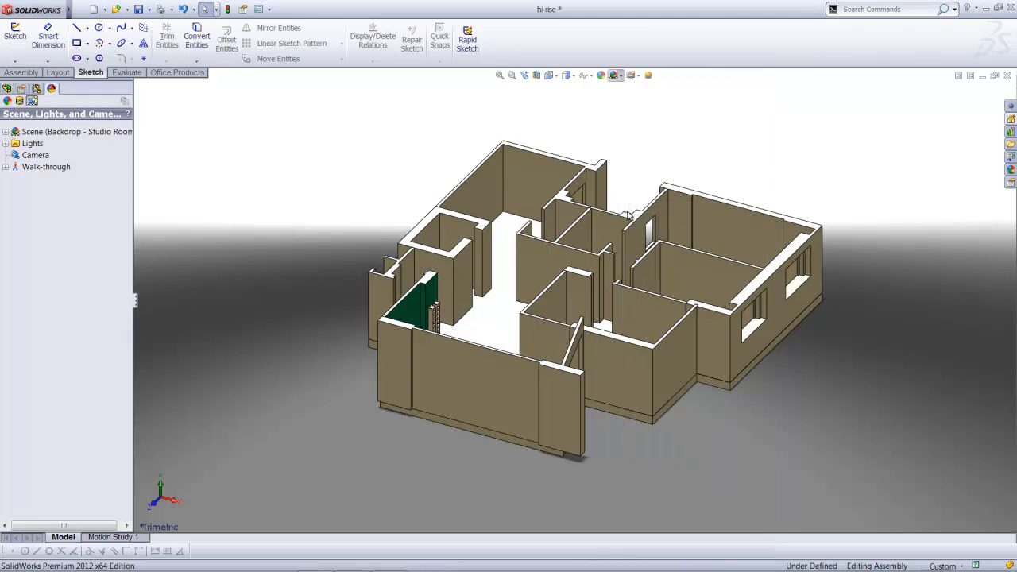
pyautogui.click(633, 75)
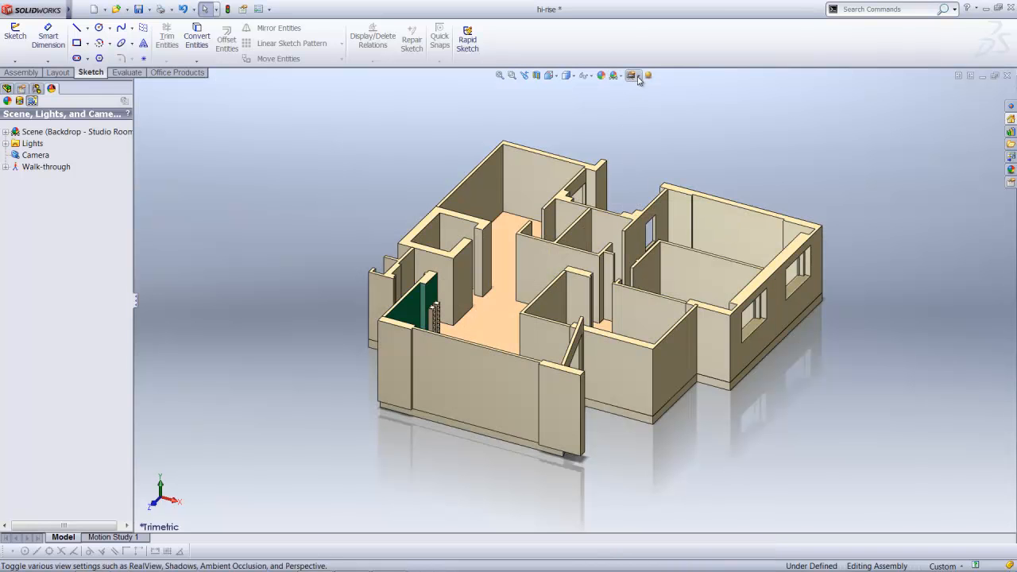
# Step: Enable Perspective view and select the Walk-through feature in the DisplayManager
pyautogui.click(634, 77)
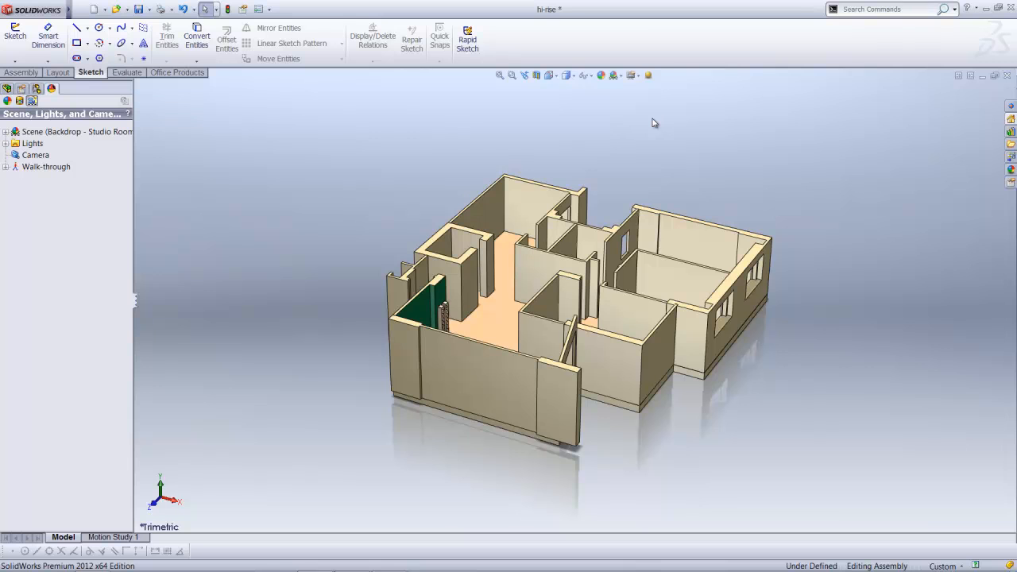
pyautogui.moveTo(643, 127)
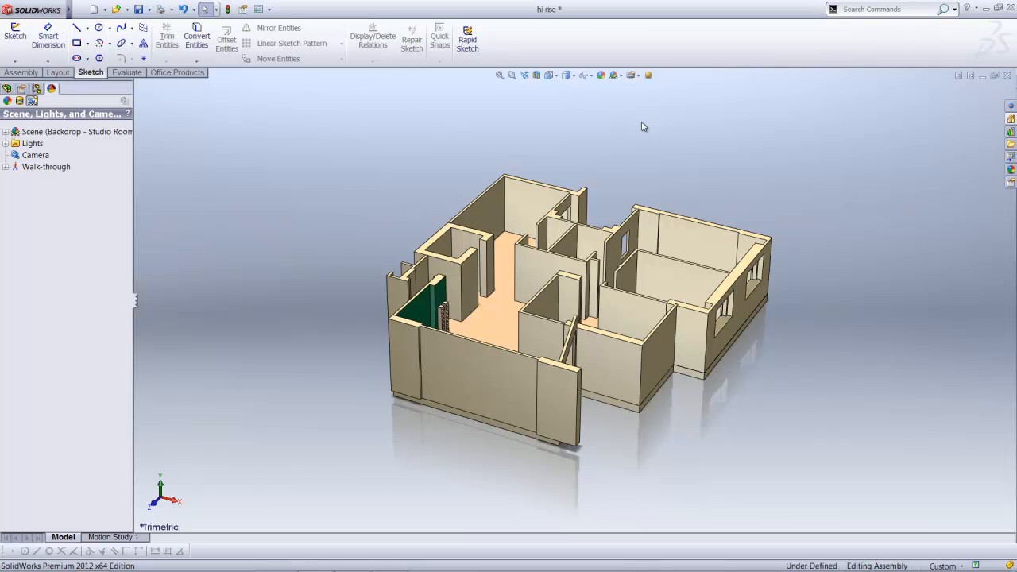
pyautogui.moveTo(221, 213)
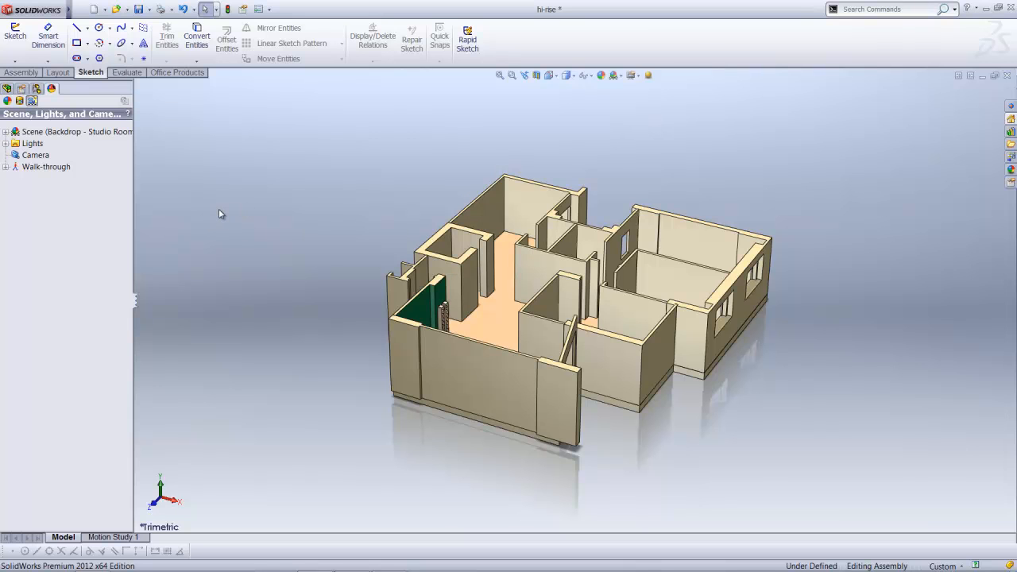
pyautogui.click(46, 167)
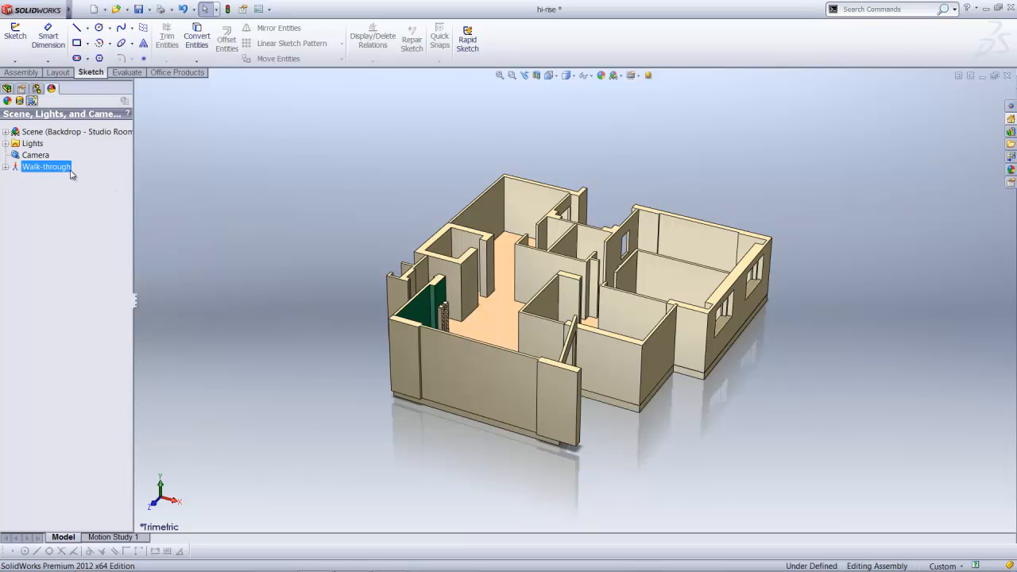
# Step: Constrain the walk-through to Sketch2's spline, start it, and dismiss the quick-start instructions
pyautogui.doubleClick(44, 167)
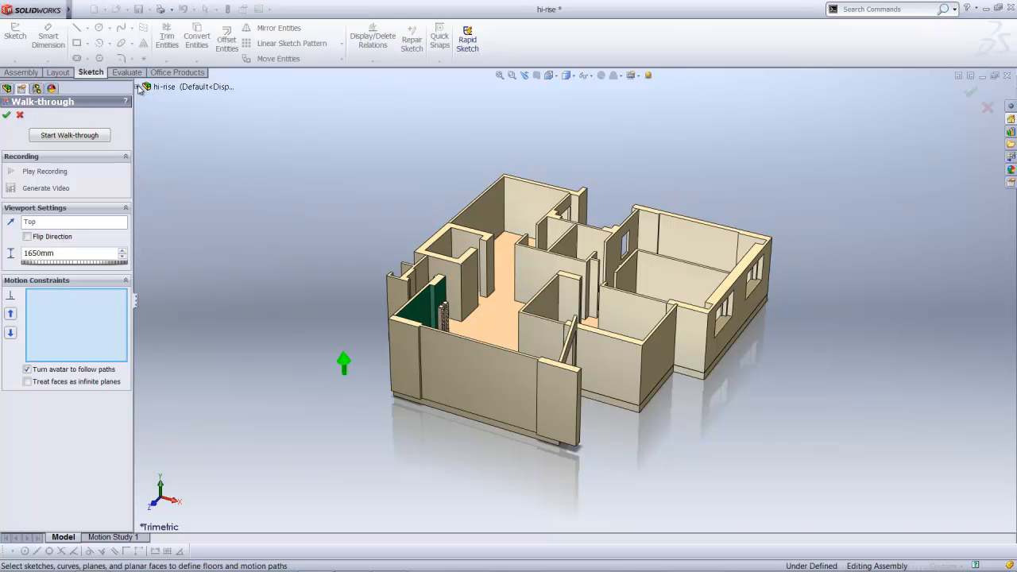
pyautogui.click(181, 494)
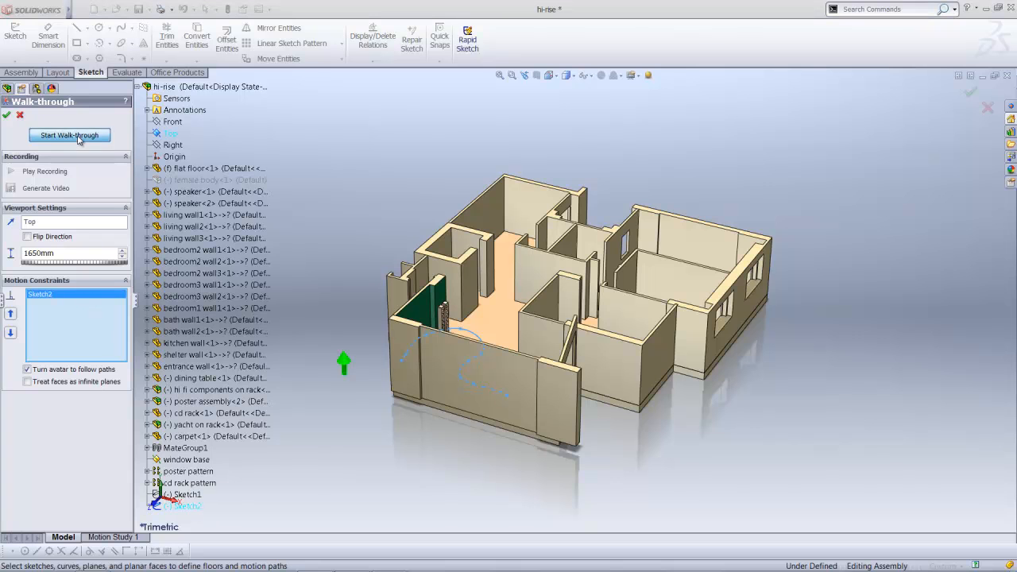
pyautogui.click(70, 135)
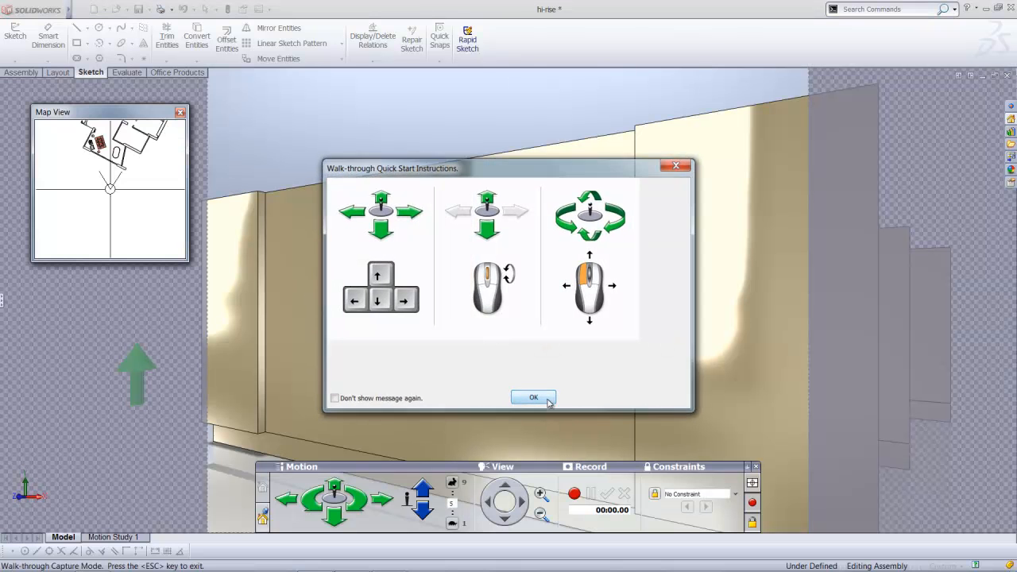
pyautogui.click(534, 398)
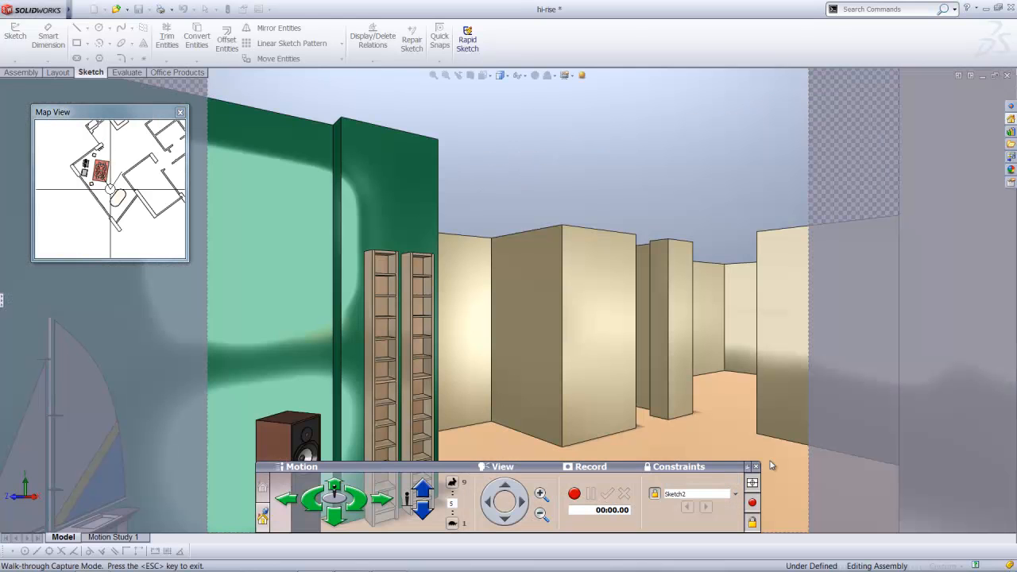
# Step: Move the avatar along the path into the house and turn left toward the hallway
pyautogui.click(335, 518)
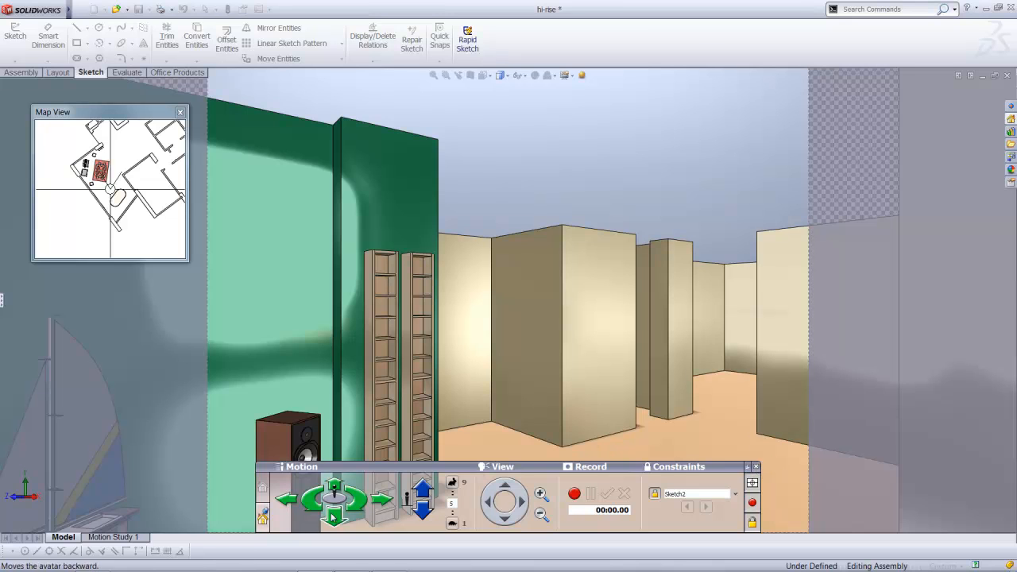
pyautogui.click(450, 523)
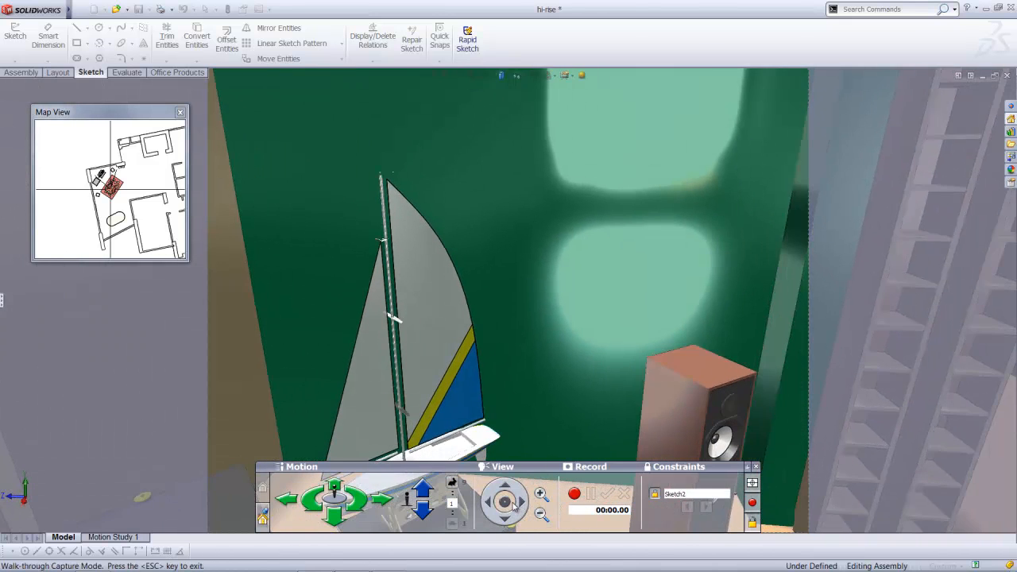
pyautogui.click(334, 497)
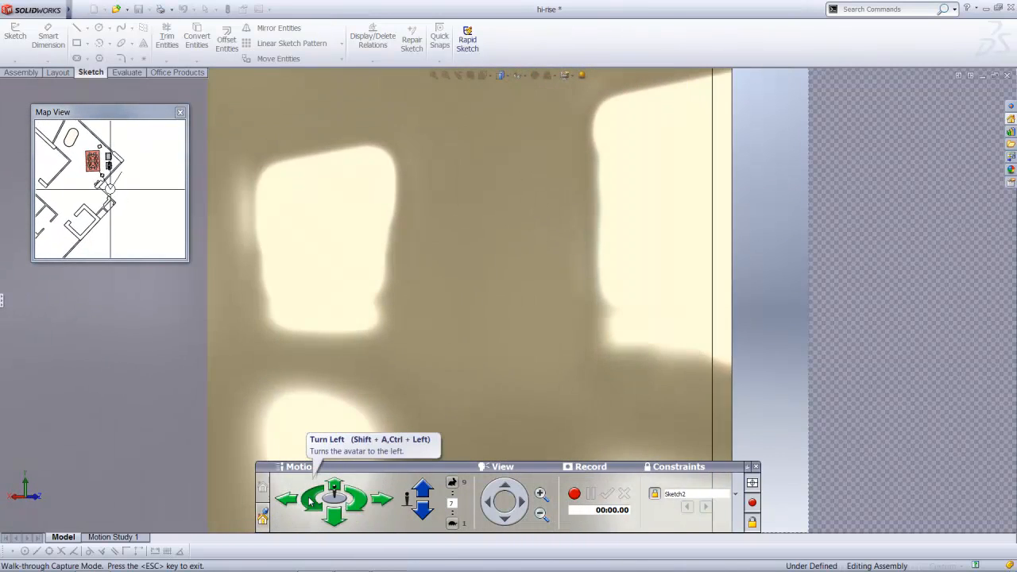
pyautogui.click(286, 498)
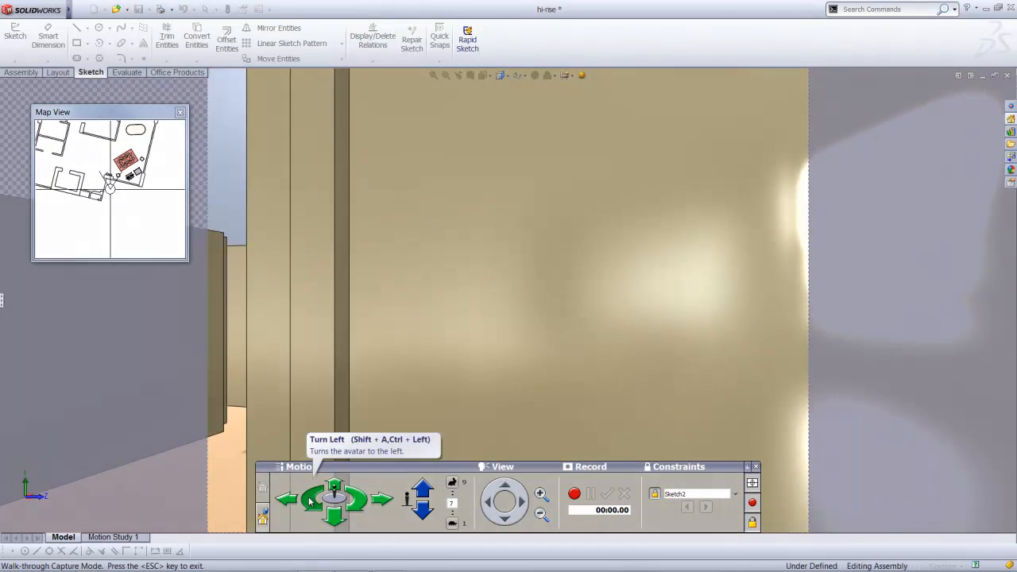
pyautogui.click(308, 500)
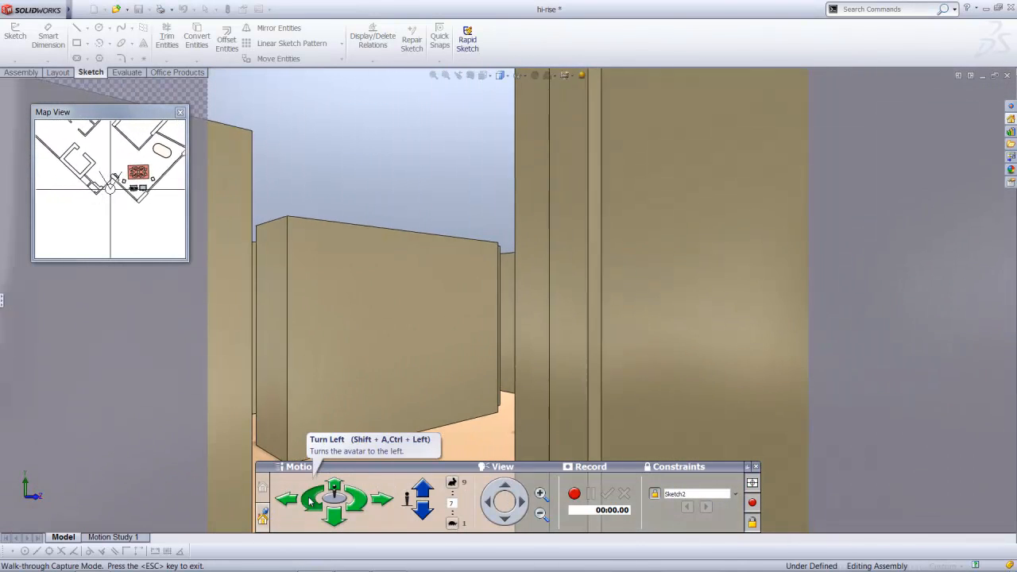
pyautogui.click(299, 502)
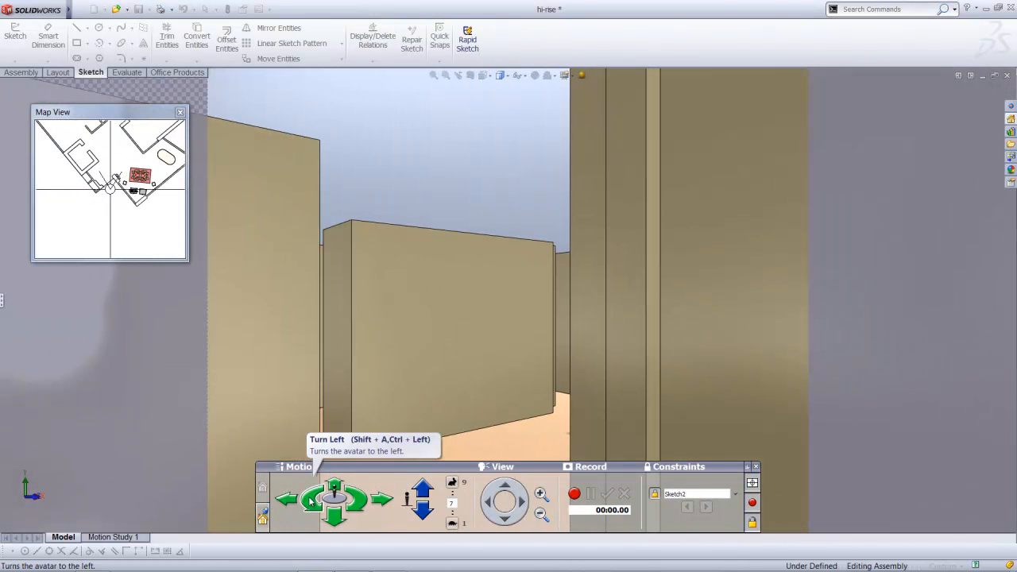